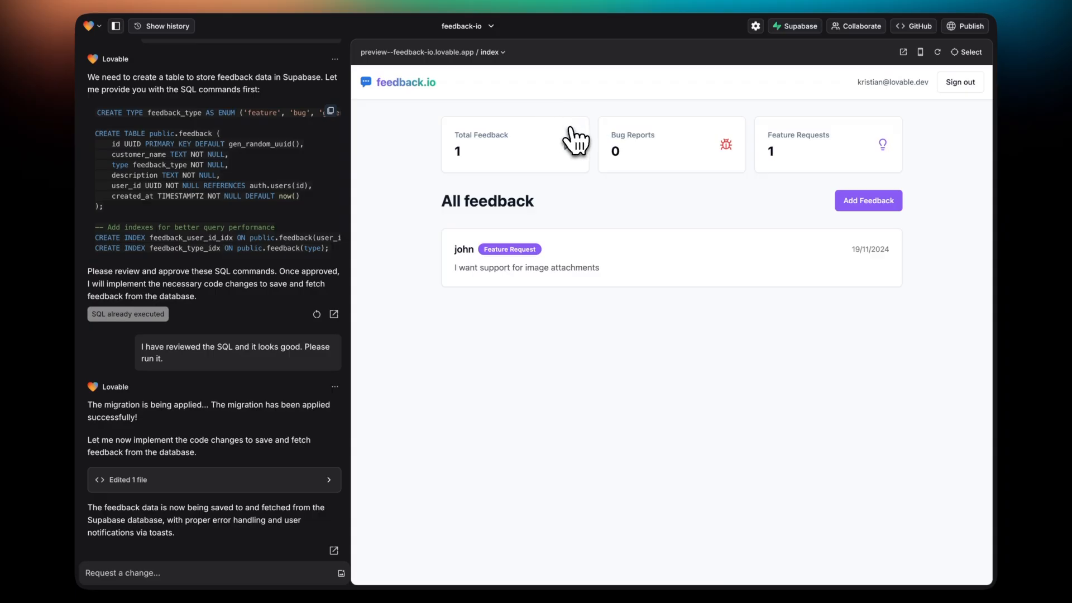
Submit Michael's General Feedback entry reading 'This made me 10x more productive' and begin a new chat request
{"action": "type", "text": "Michael"}
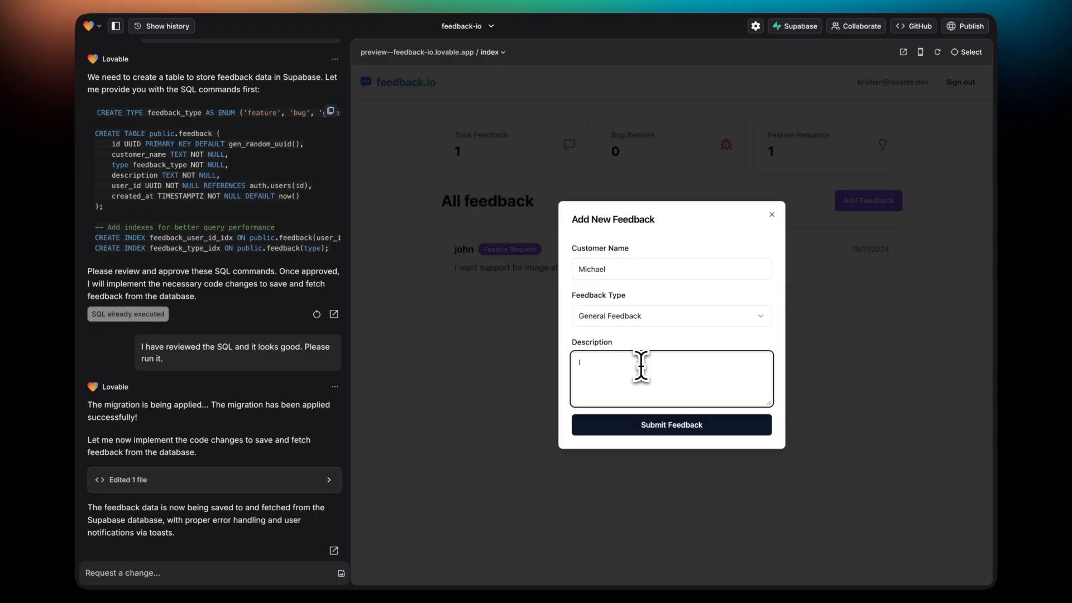
{"action": "type", "text": "This made me"}
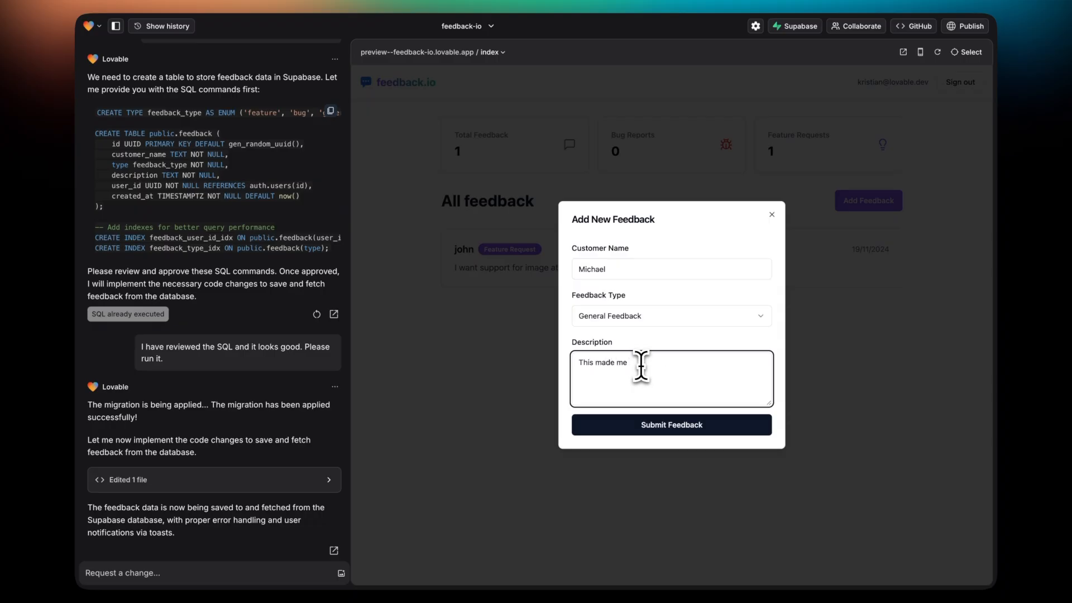
{"action": "type", "text": "10x more productiv"}
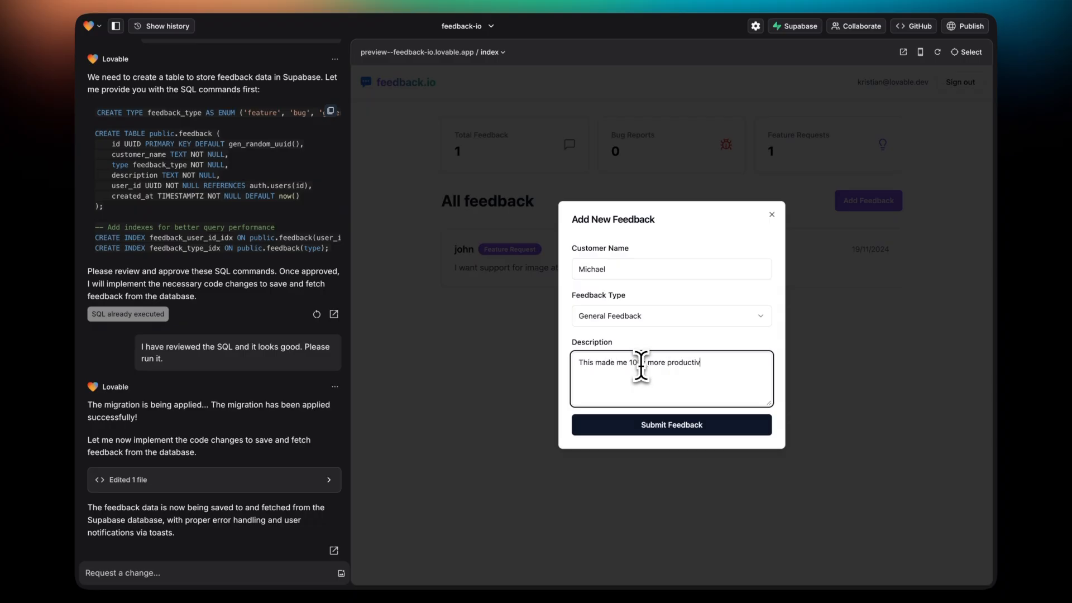
{"action": "left_click", "coordinate": [672, 425]}
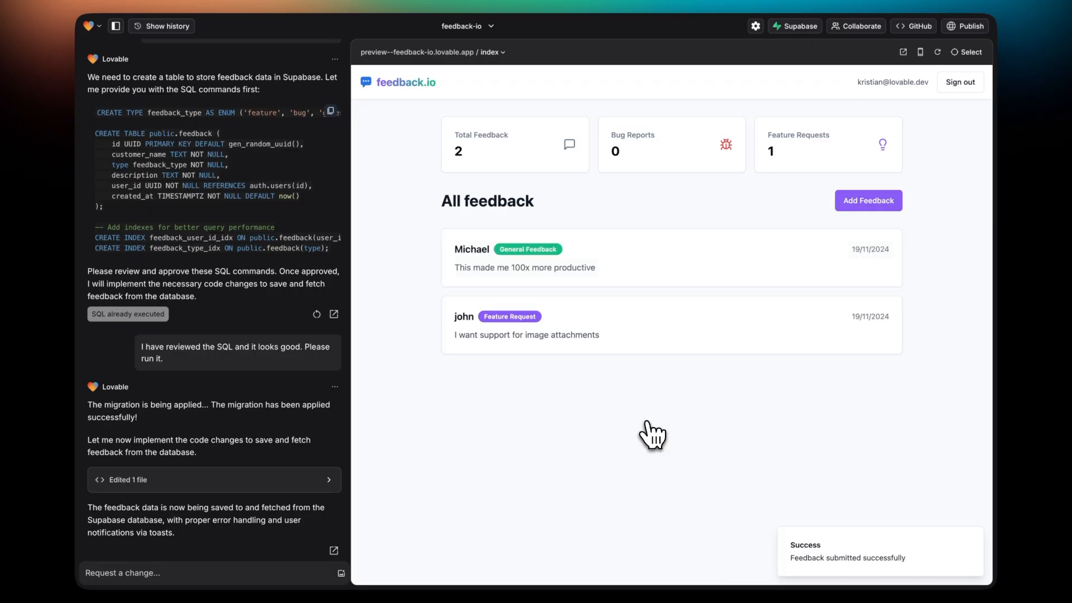
{"action": "type", "text": "I want to be able t"}
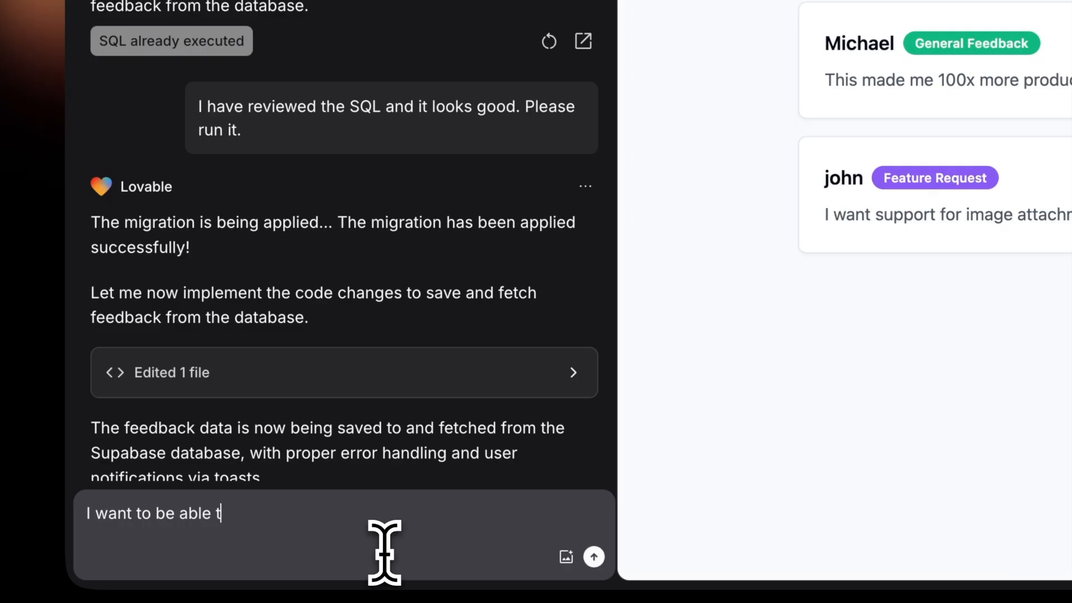
Send the request to generate AI-summarised feedback reports for a given timeframe and follow the build
{"action": "type", "text": "o generate reports for a given"}
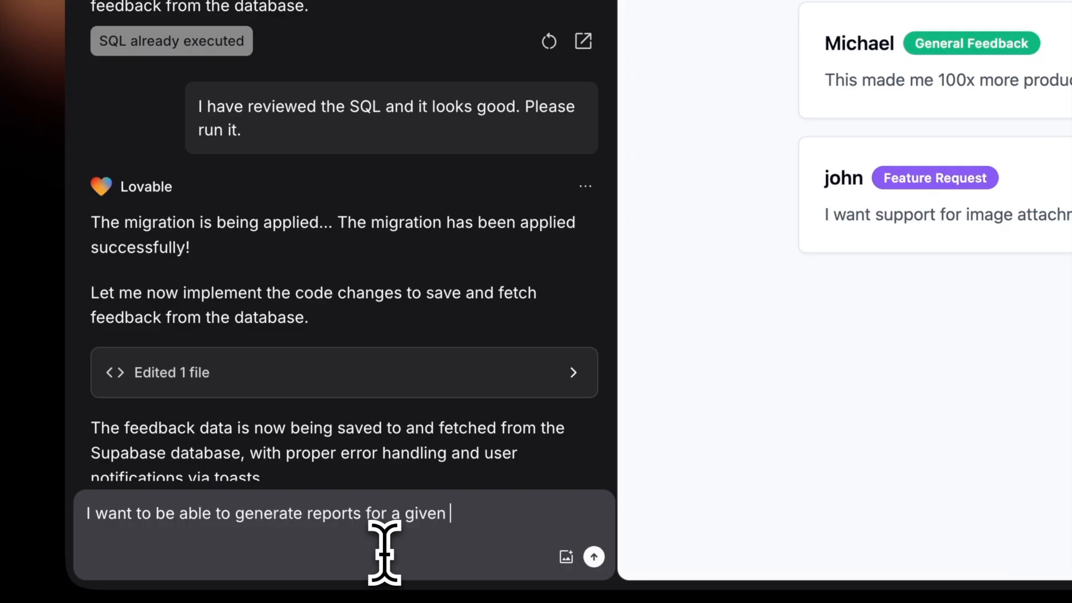
{"action": "type", "text": "timeframe. Use AI to create a su"}
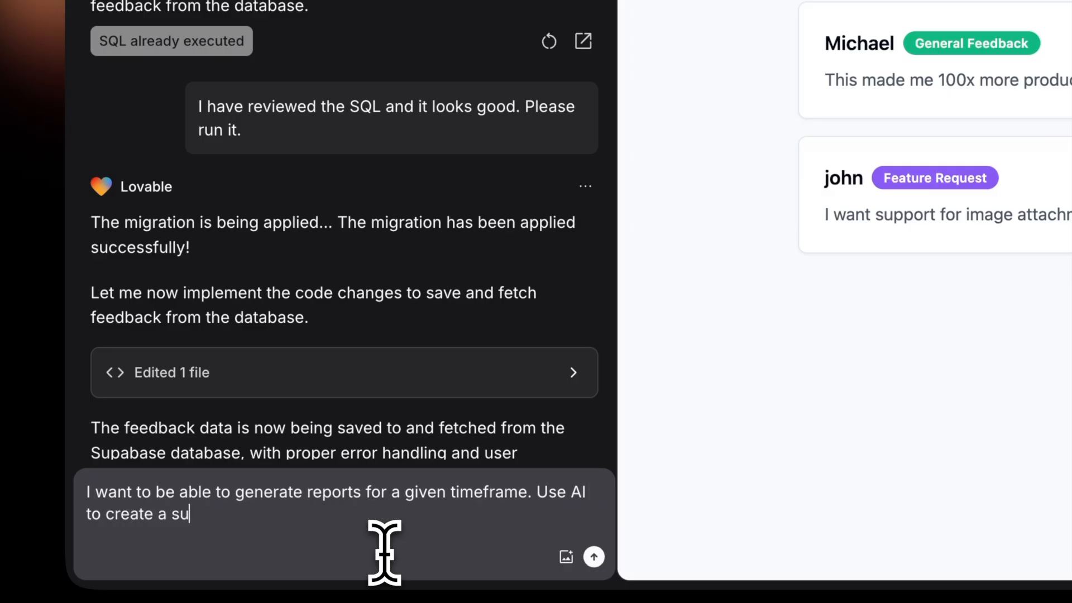
{"action": "type", "text": "mmary of feedback."}
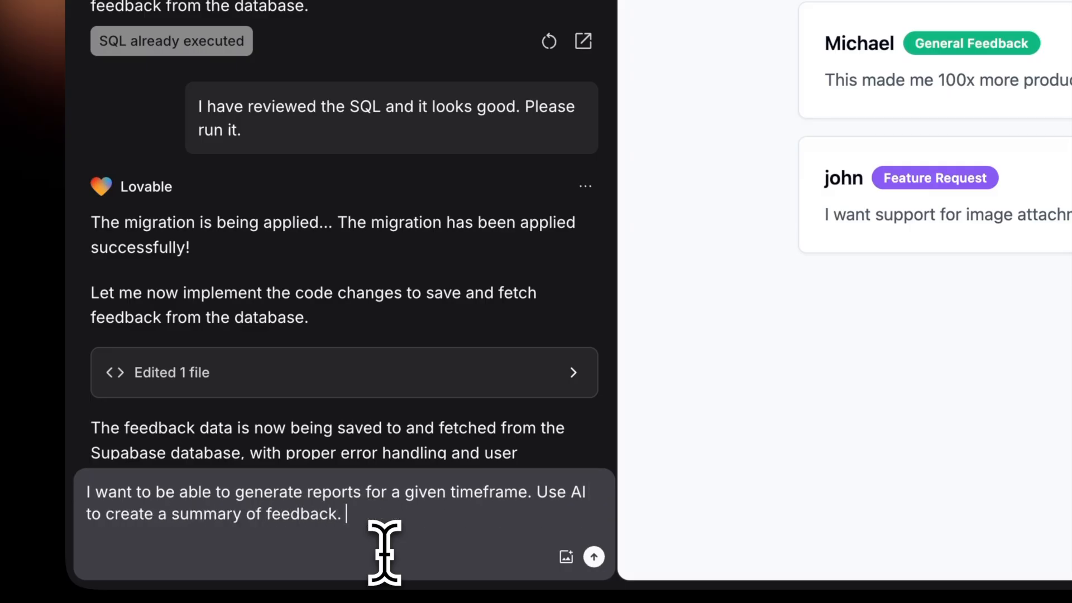
{"action": "left_click", "coordinate": [595, 556]}
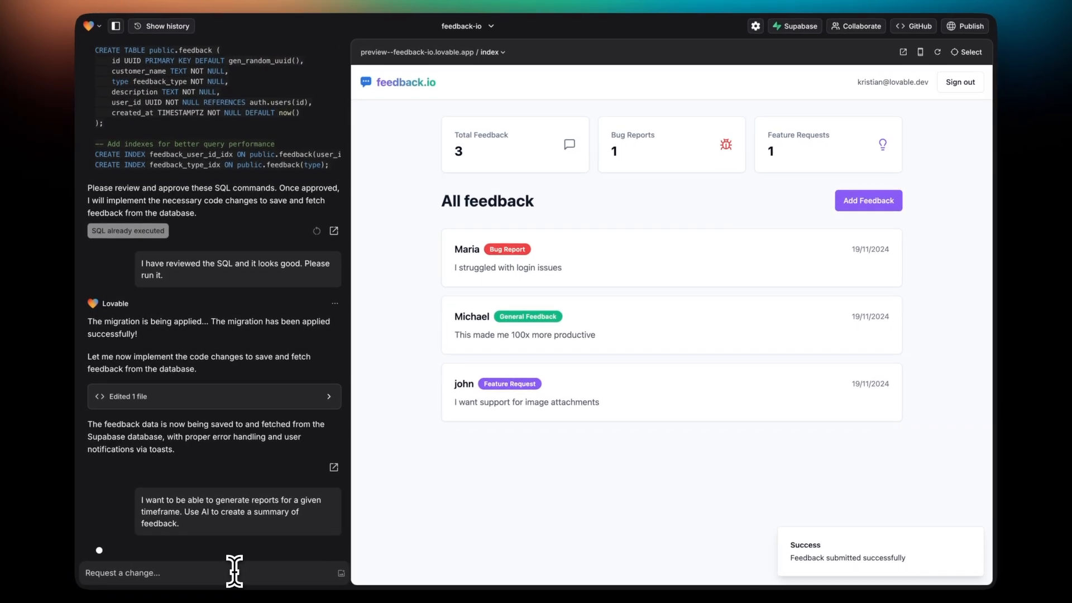
{"action": "scroll", "scroll_direction": "down", "scroll_amount": 3}
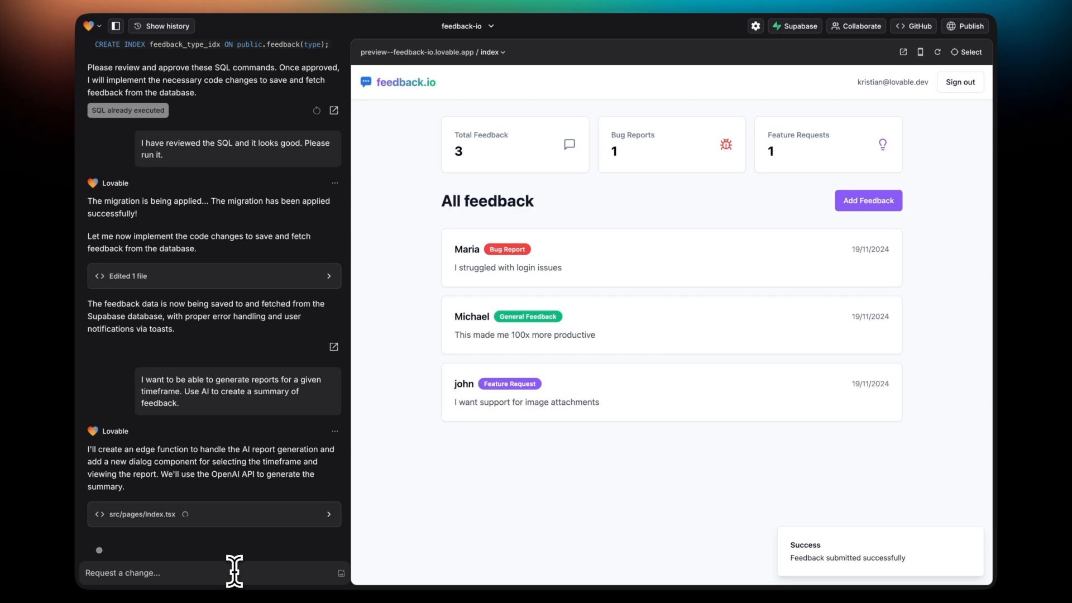
{"action": "scroll", "scroll_direction": "down", "scroll_amount": 3}
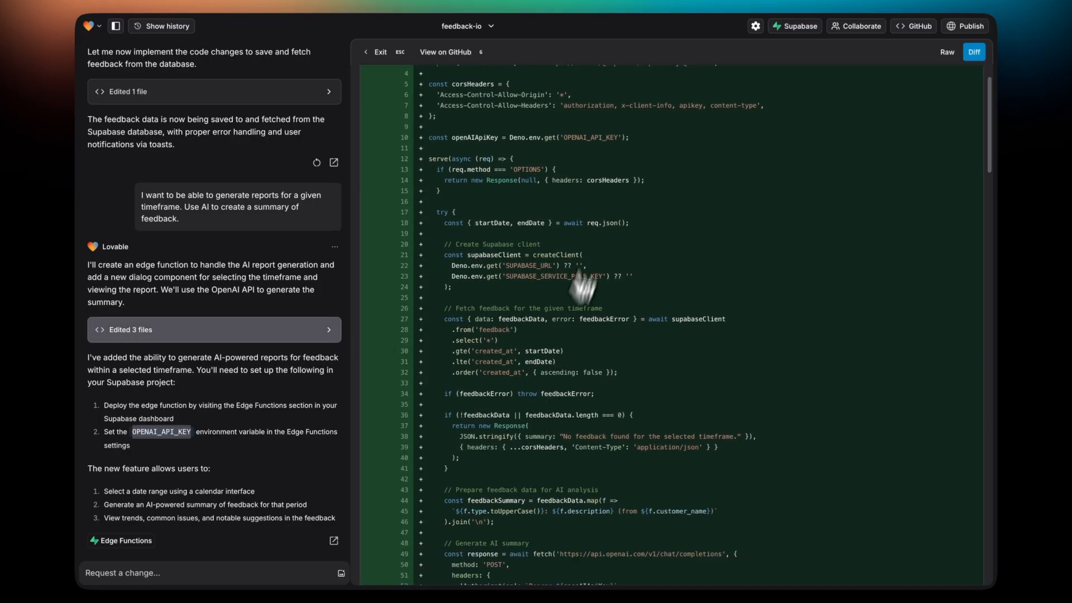
Scroll through the diff of the new generate-report edge function
{"action": "scroll", "scroll_direction": "down", "scroll_amount": 3}
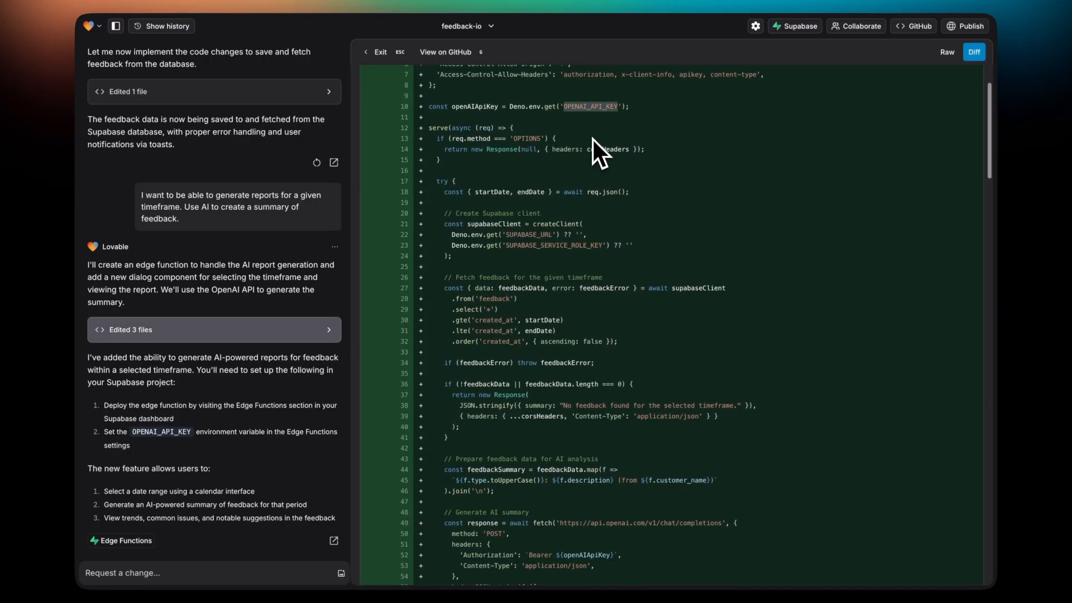
{"action": "scroll", "scroll_direction": "down", "scroll_amount": 3}
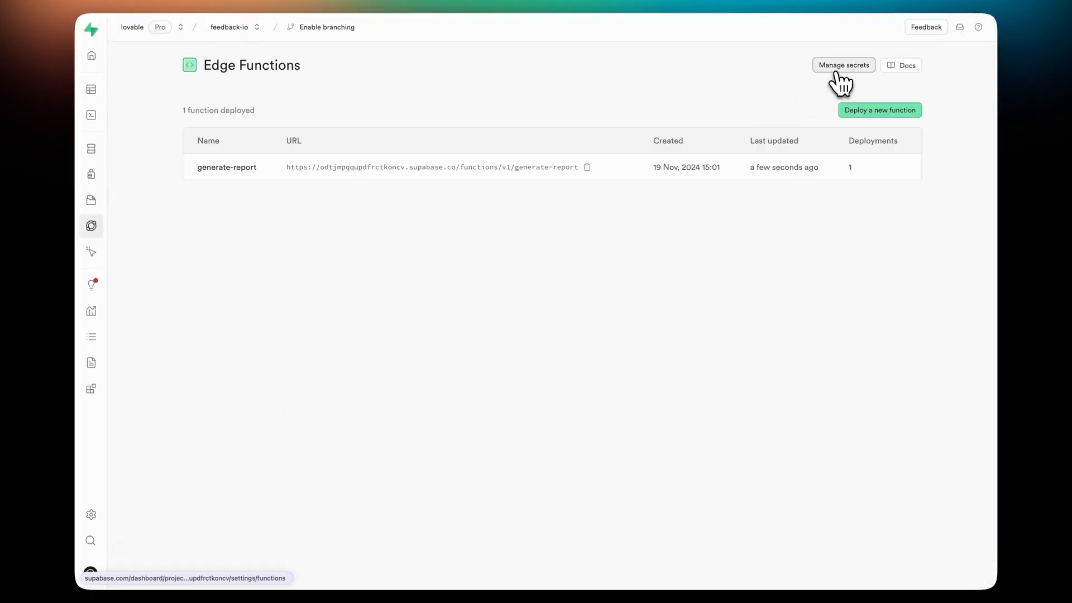
Add a new edge-function secret named OPENAI_API_KEY under Manage secrets
{"action": "left_click", "coordinate": [843, 65]}
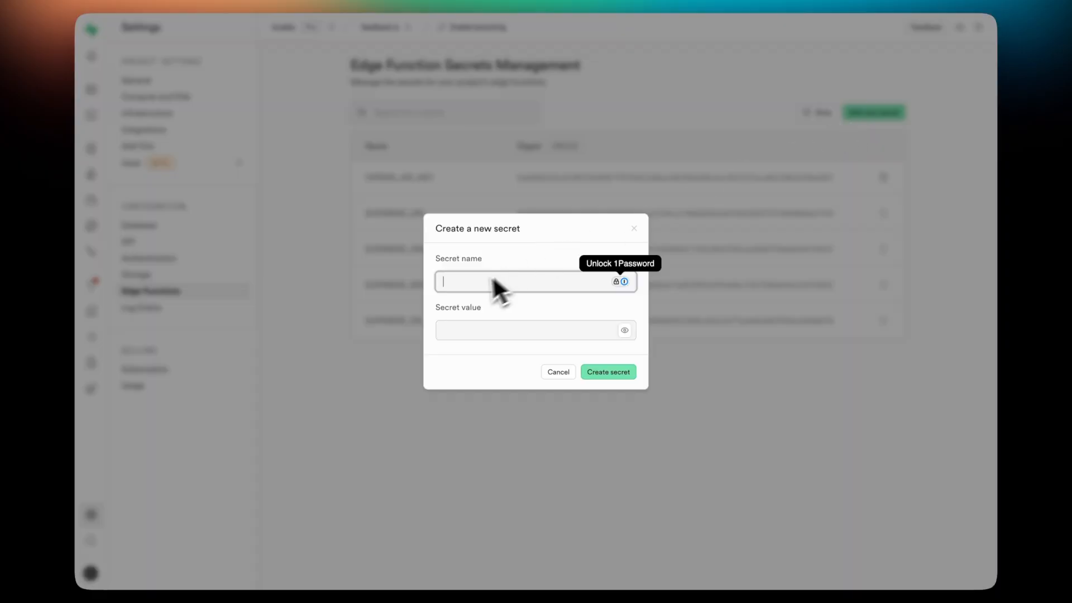
{"action": "type", "text": "OPENAI_API_K"}
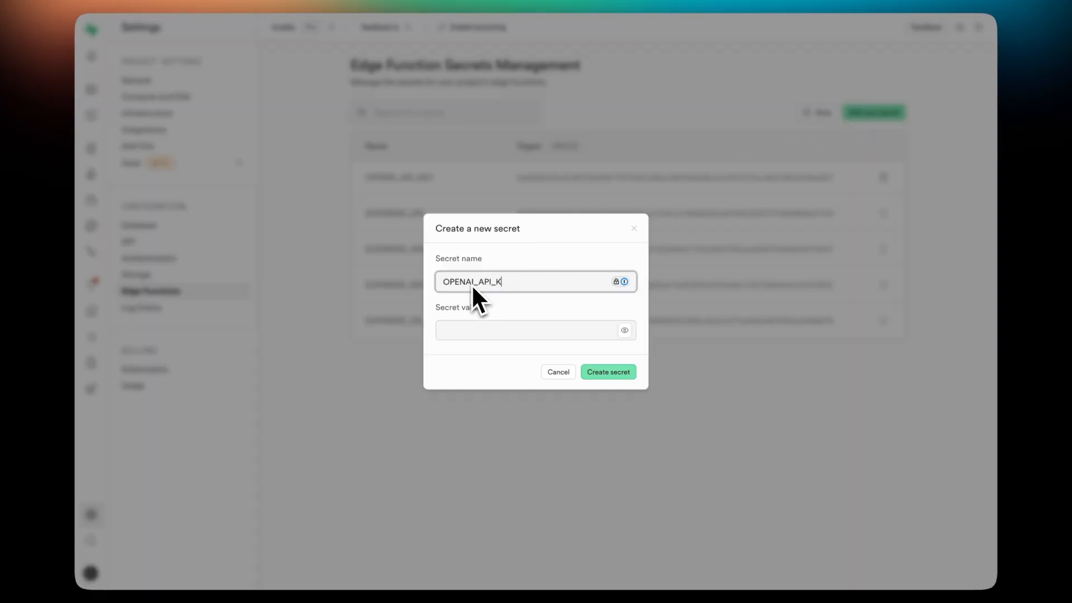
{"action": "left_click", "coordinate": [608, 371]}
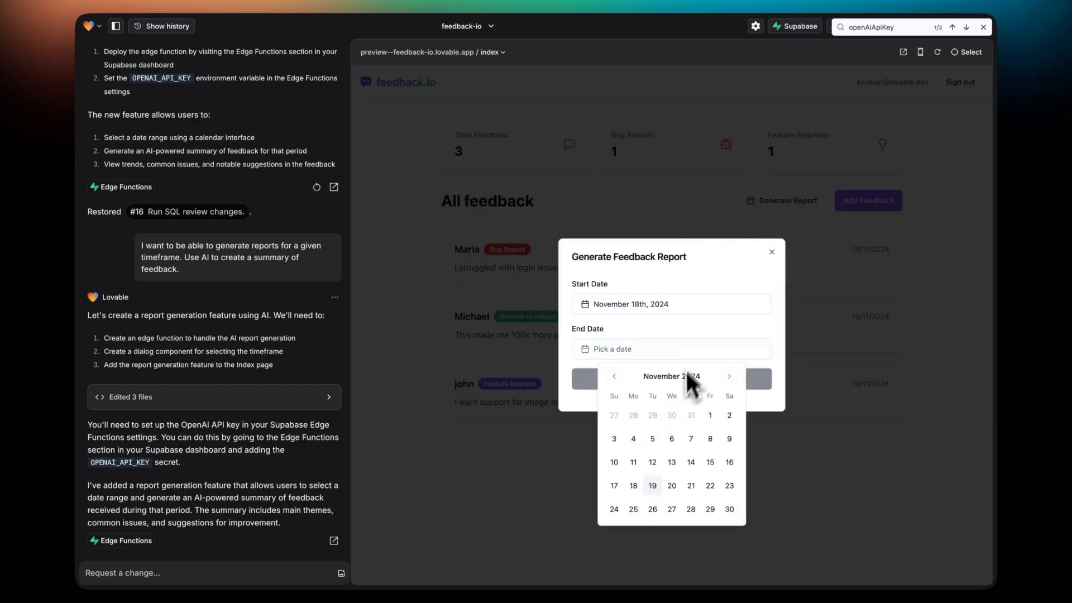
Set the report end date to November 20th and generate the November 18–20 report
{"action": "left_click", "coordinate": [671, 486]}
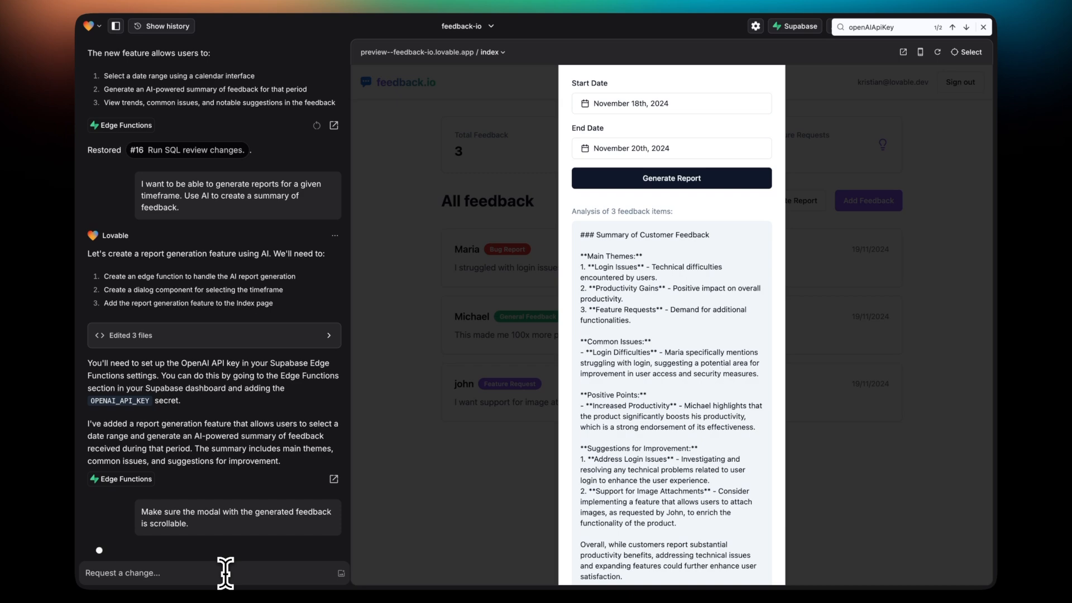
{"action": "scroll", "scroll_direction": "down", "scroll_amount": 3}
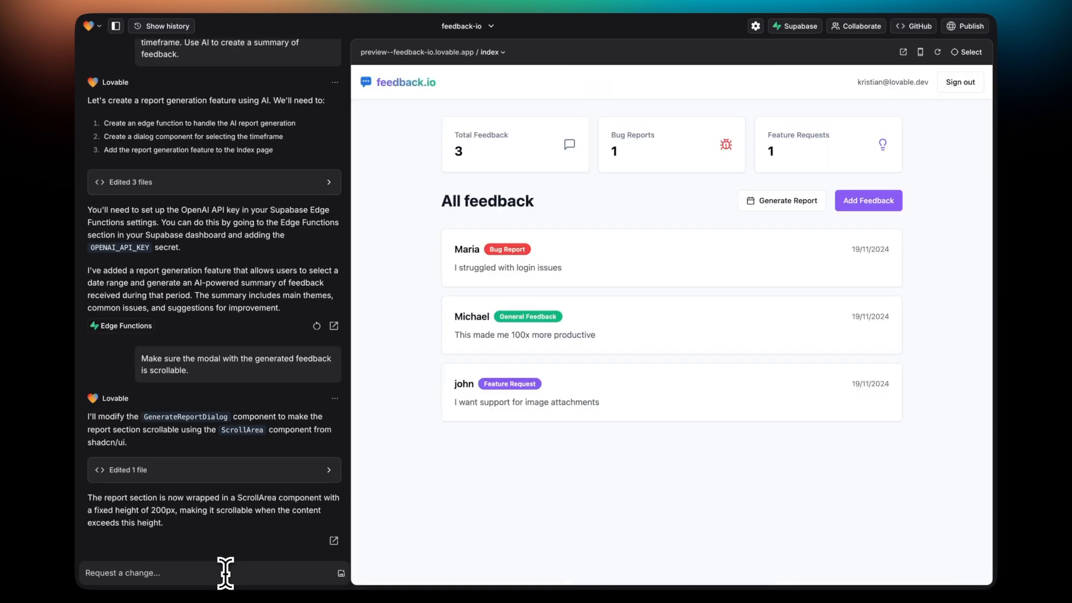
Regenerate the report for November 18th–20th and scroll its summary, starting a 'Make it s…' request
{"action": "left_click", "coordinate": [782, 200]}
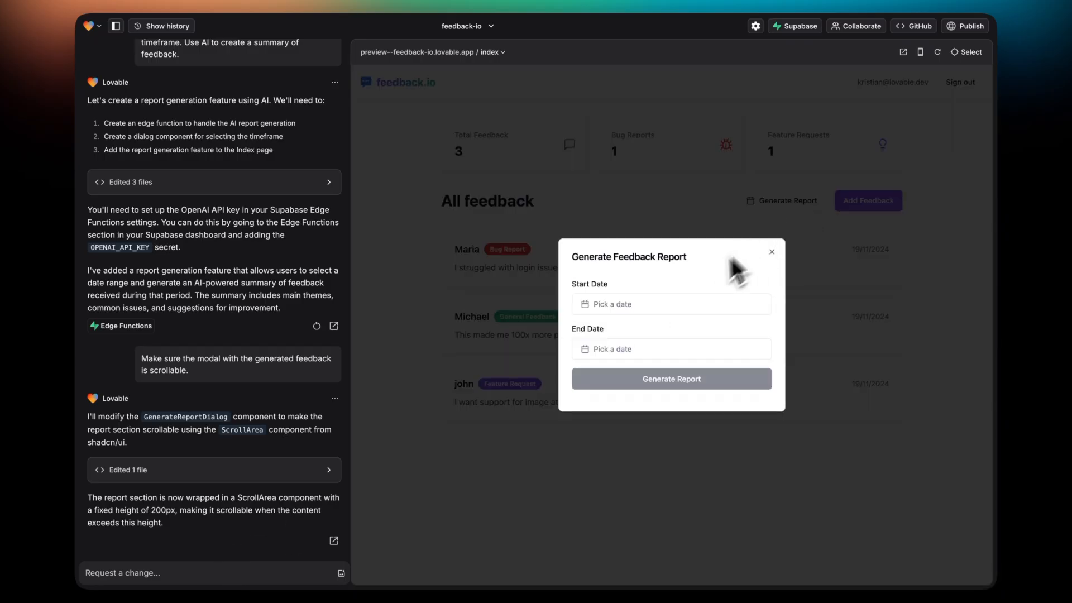
{"action": "left_click", "coordinate": [670, 304]}
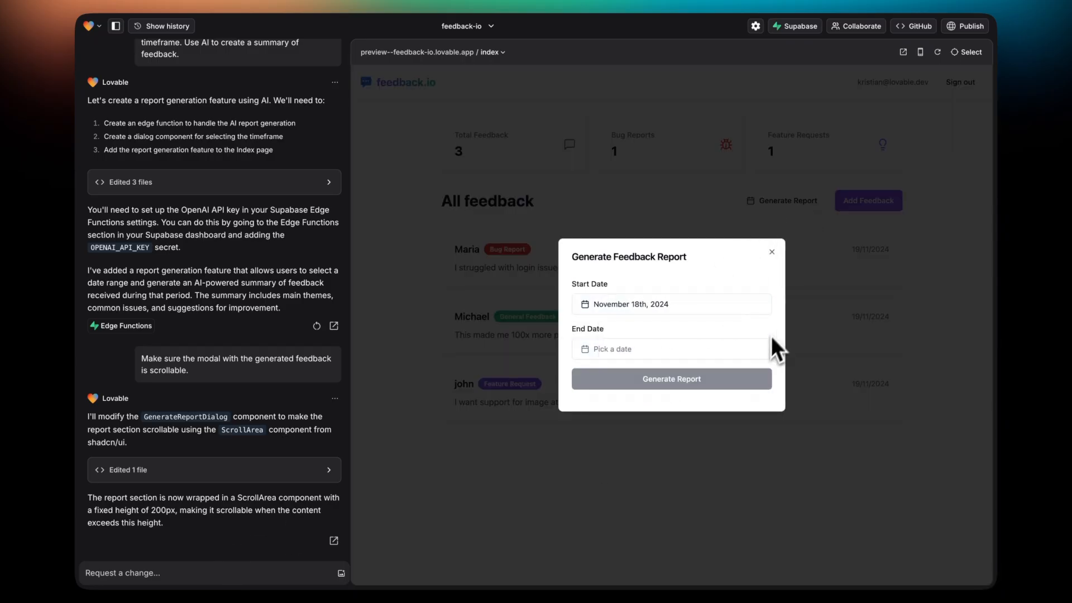
{"action": "left_click", "coordinate": [671, 379]}
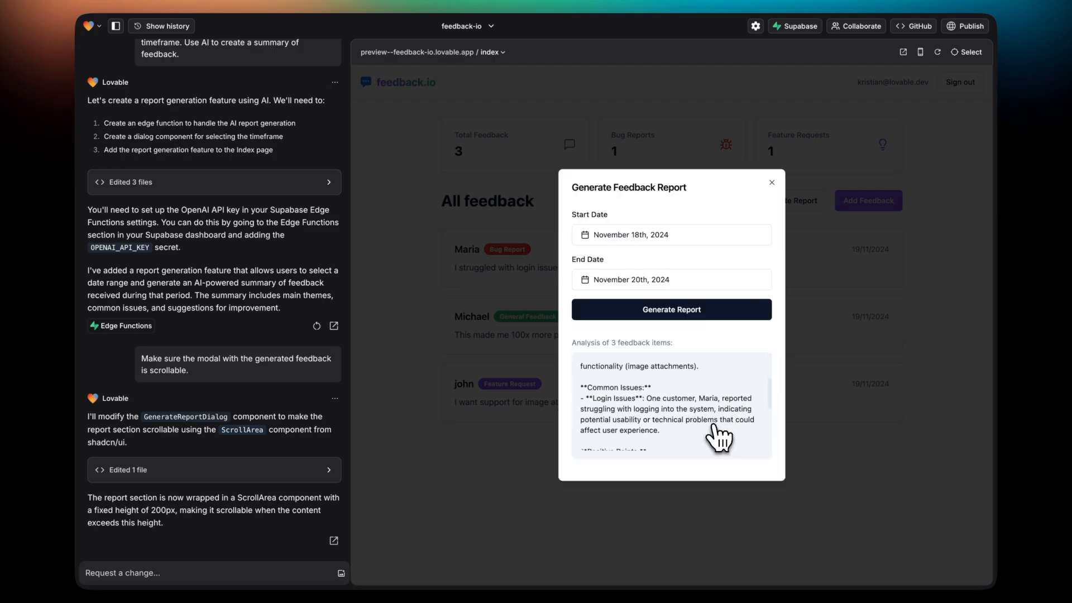
{"action": "scroll", "scroll_direction": "down", "scroll_amount": 3}
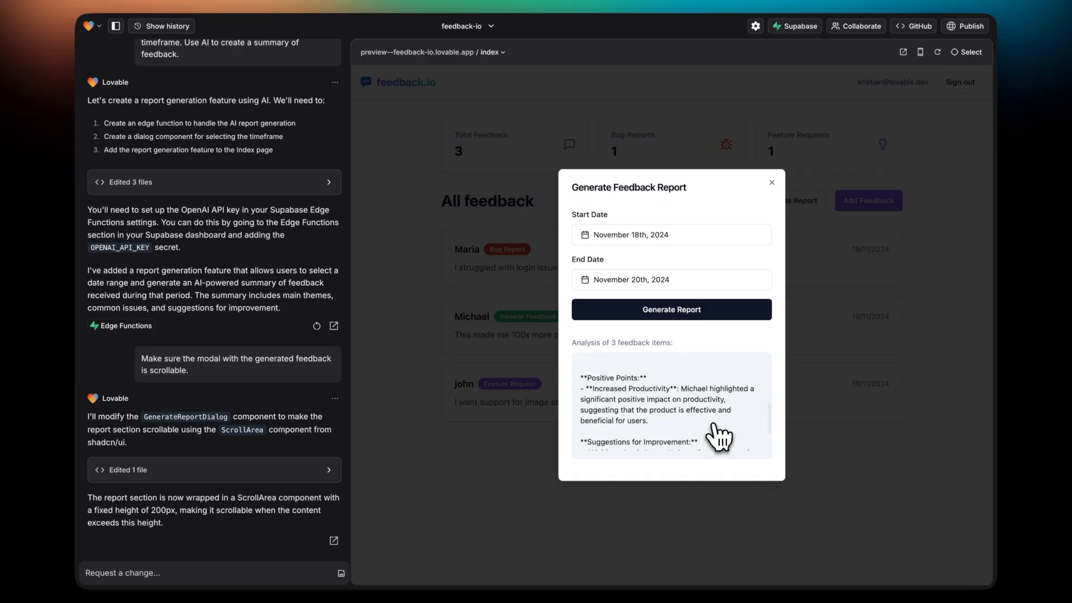
{"action": "type", "text": "Make it so that I can down"}
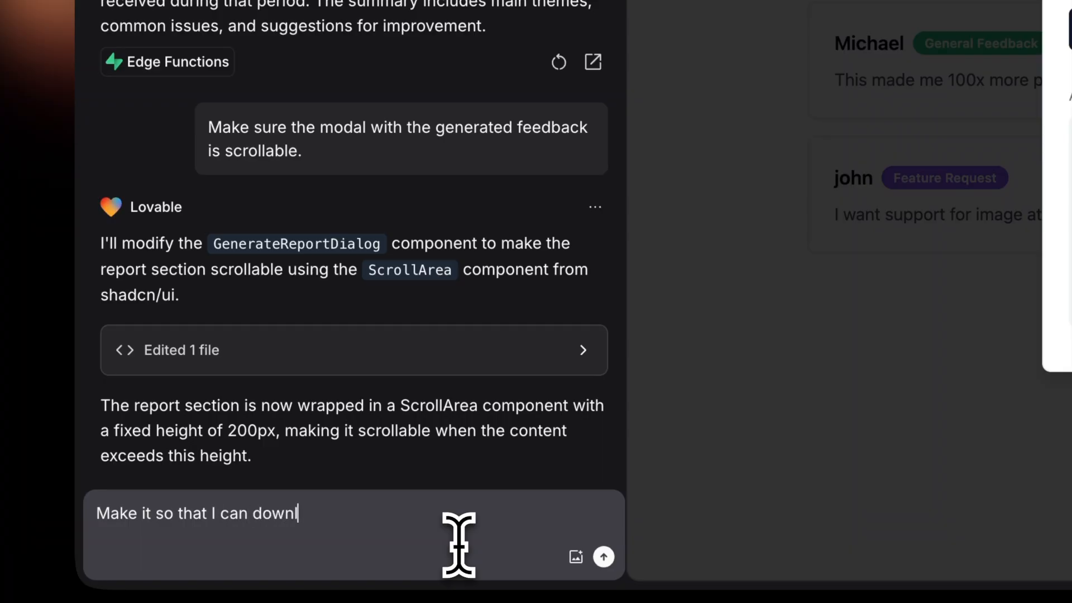
Request a .txt download option for the report, then download the November 18–20 report
{"action": "type", "text": "load the generated report as"}
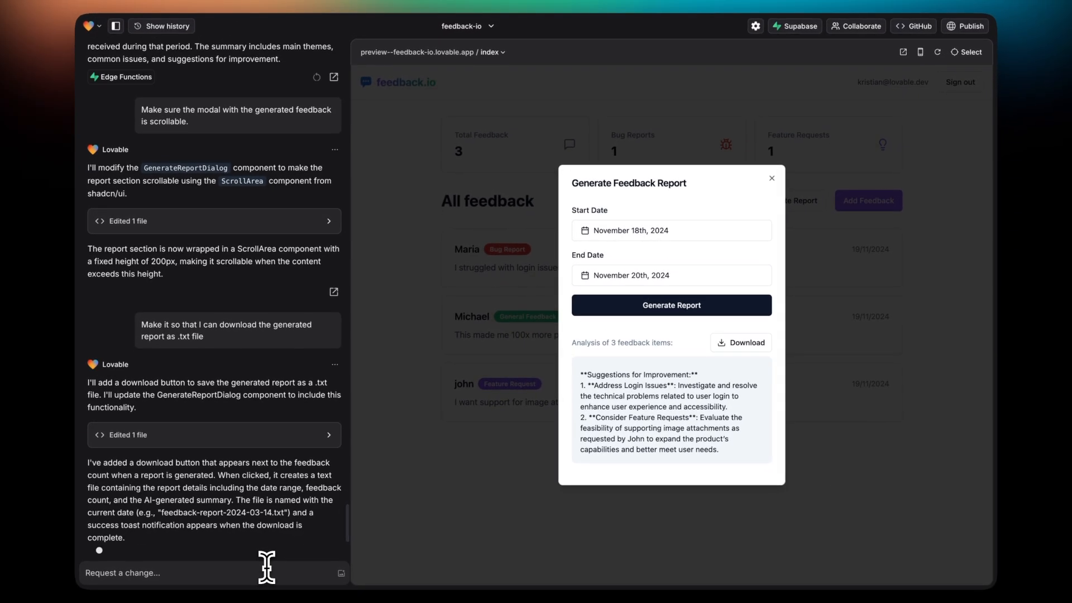
{"action": "scroll", "scroll_direction": "down", "scroll_amount": 3}
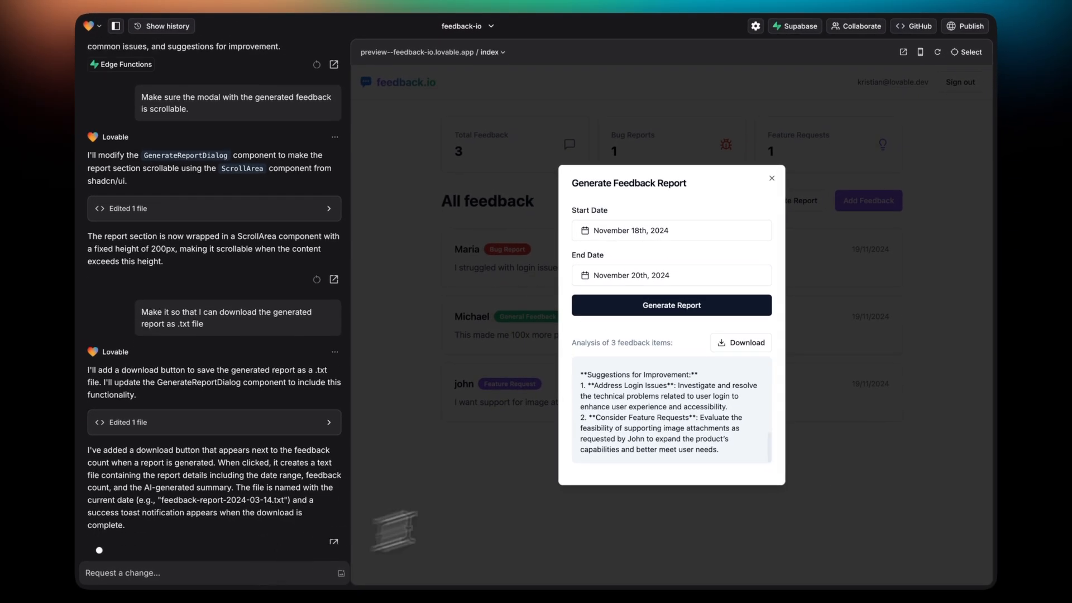
{"action": "left_click", "coordinate": [739, 343]}
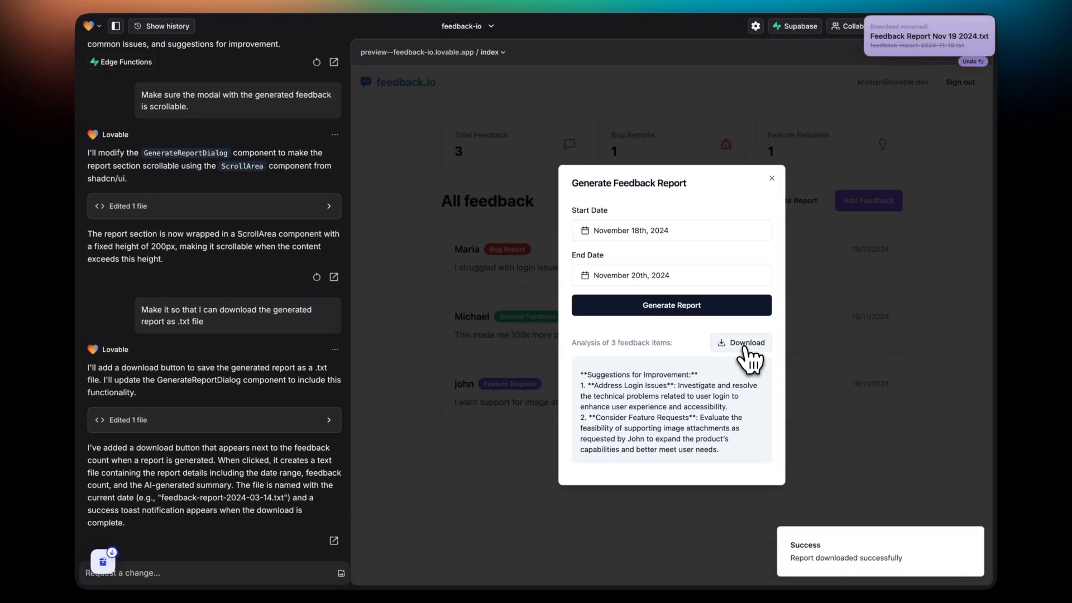